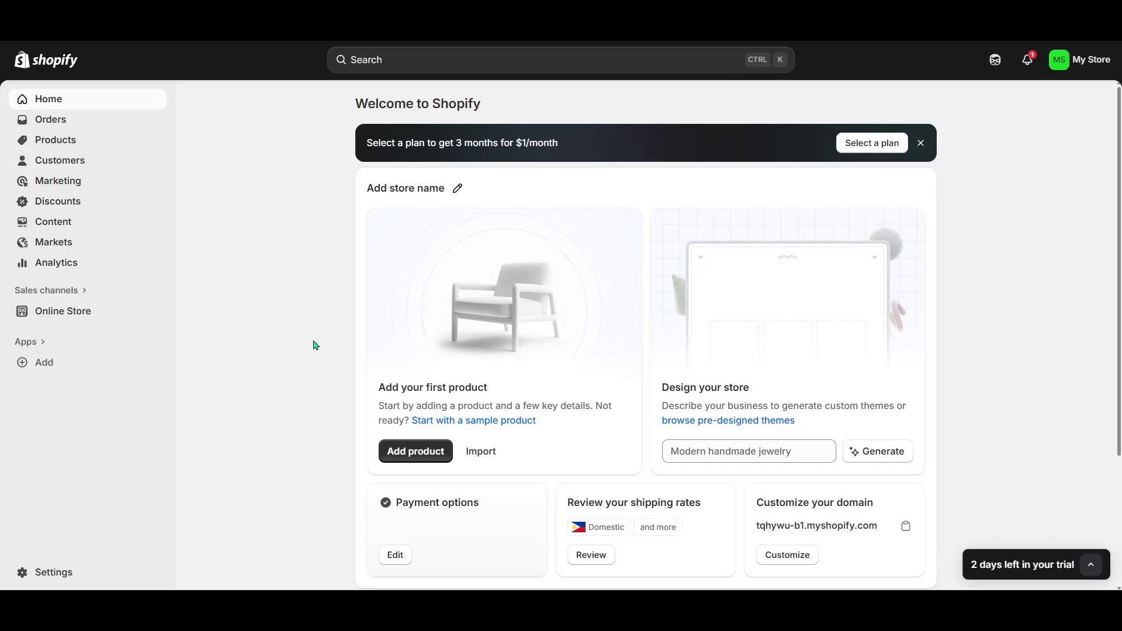
{"action": "mouse_move", "coordinate": [246, 313]}
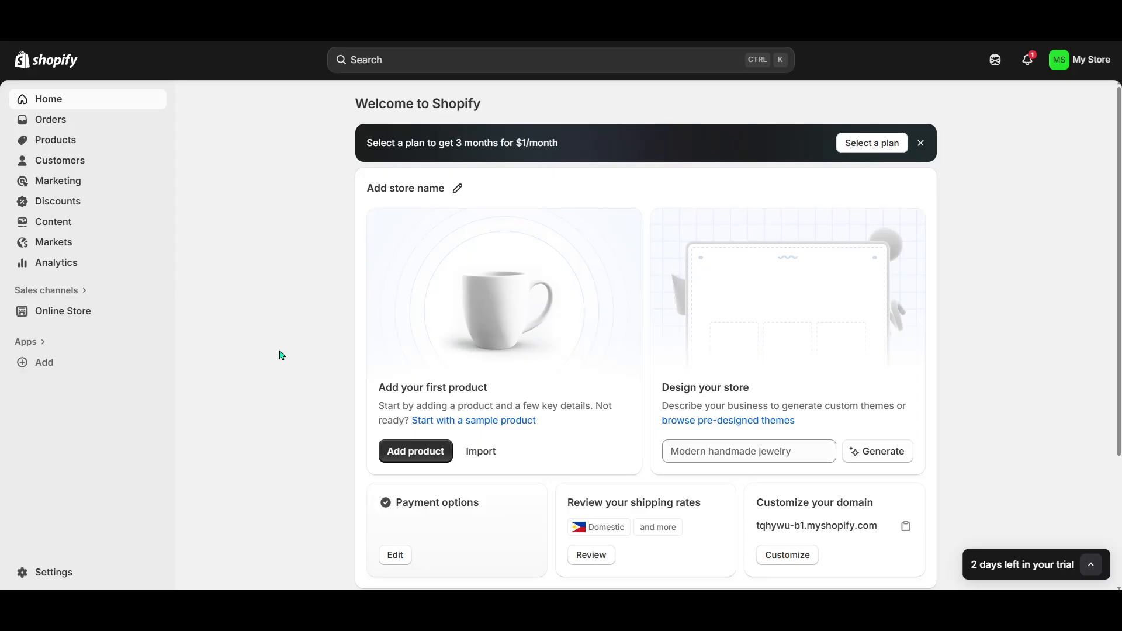
{"action": "mouse_move", "coordinate": [263, 320]}
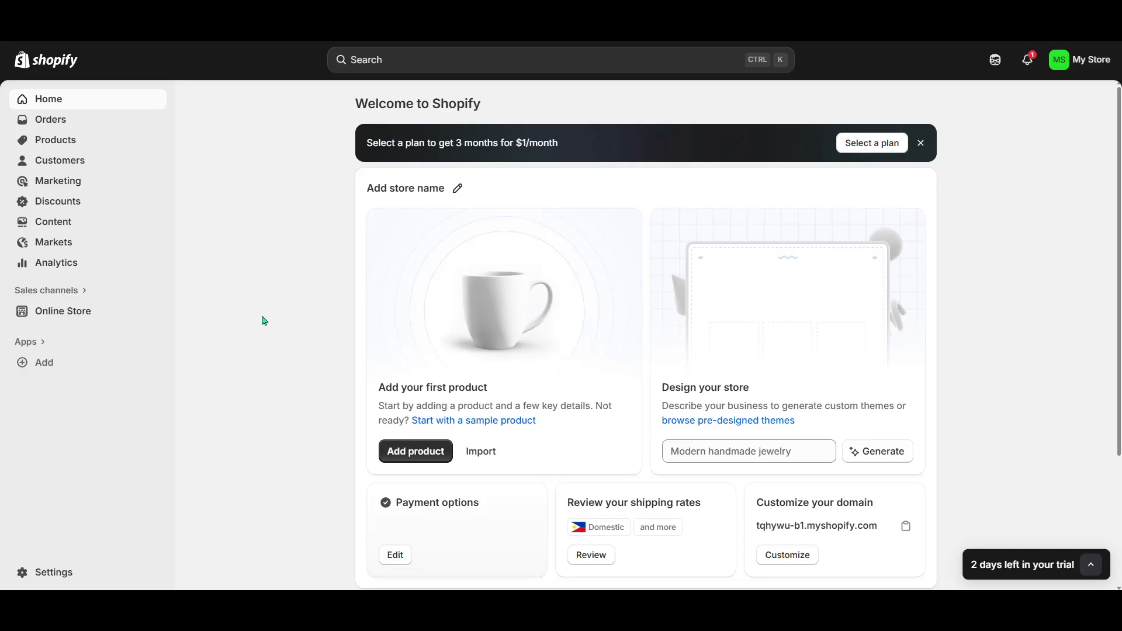
{"action": "mouse_move", "coordinate": [576, 121]}
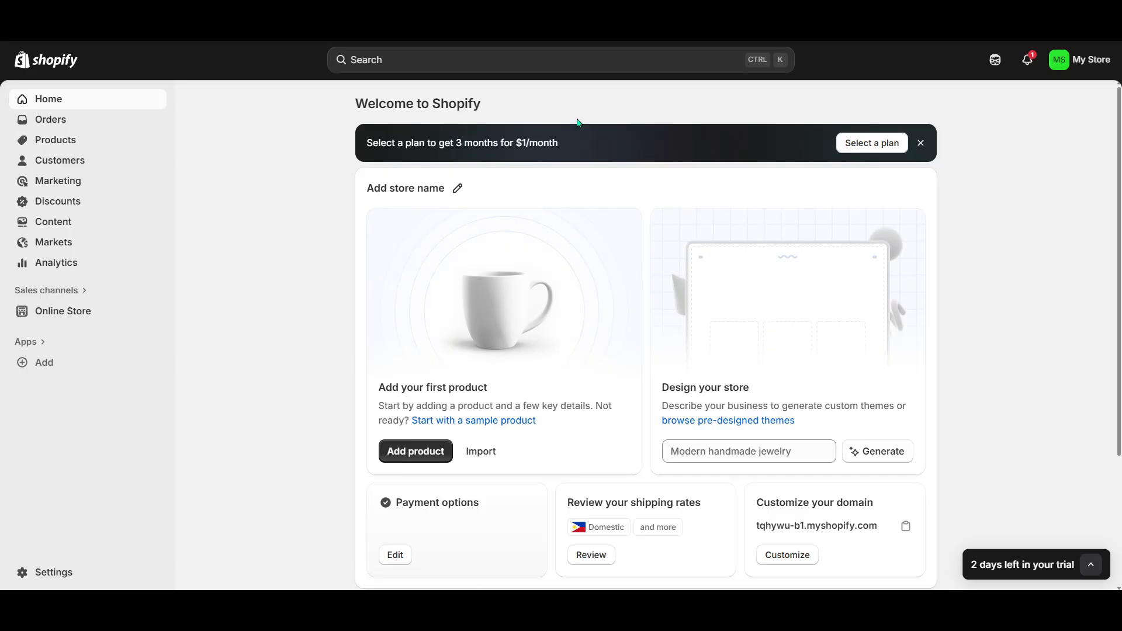
{"action": "mouse_move", "coordinate": [240, 376]}
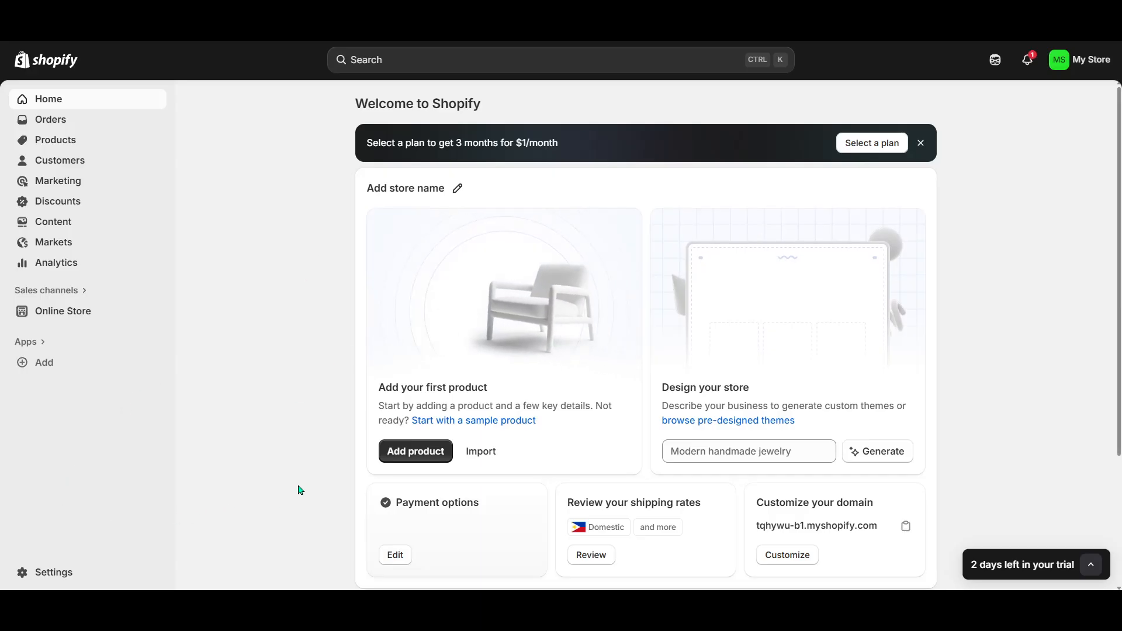
{"action": "mouse_move", "coordinate": [76, 540]}
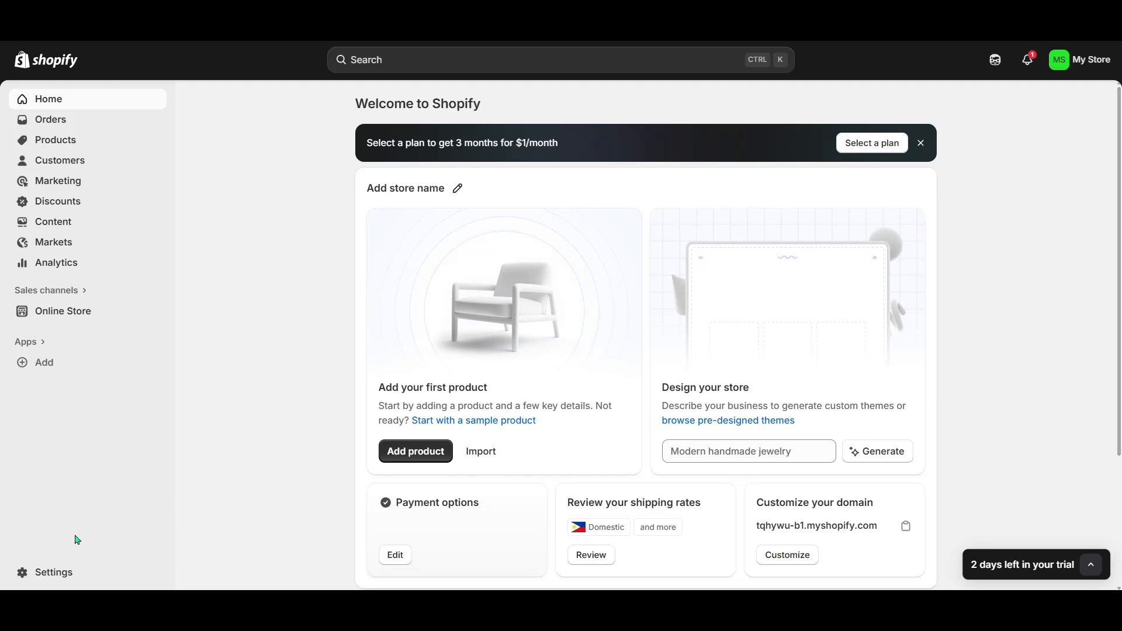
{"action": "mouse_move", "coordinate": [52, 573]}
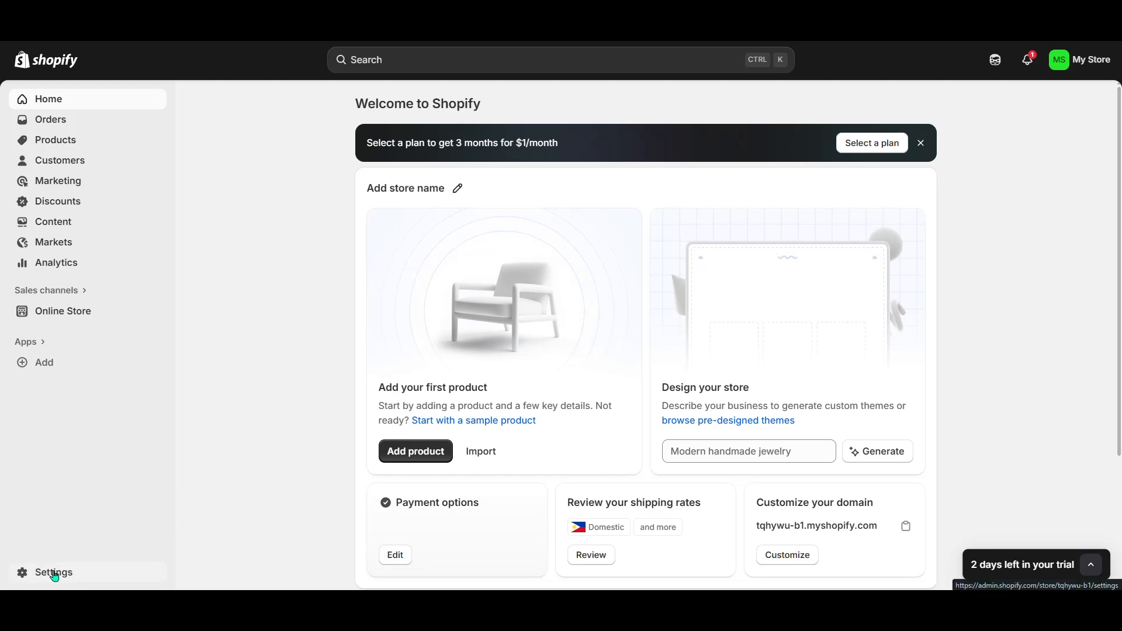
Step: Go to the store Settings and show the General store details page
{"action": "left_click", "coordinate": [52, 573]}
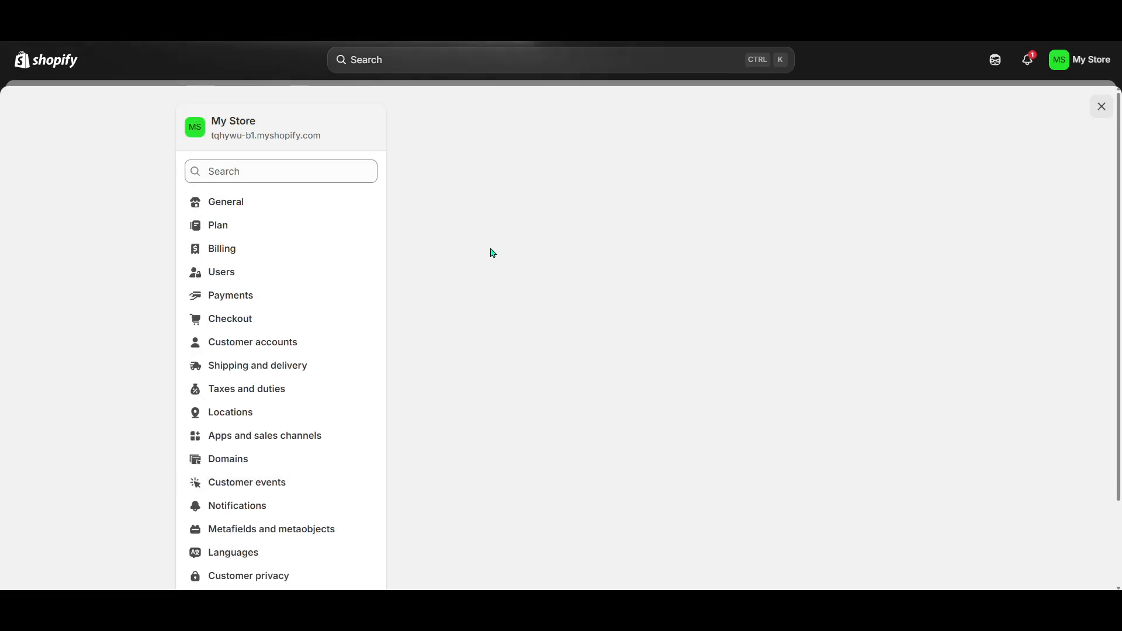
{"action": "left_click", "coordinate": [225, 202]}
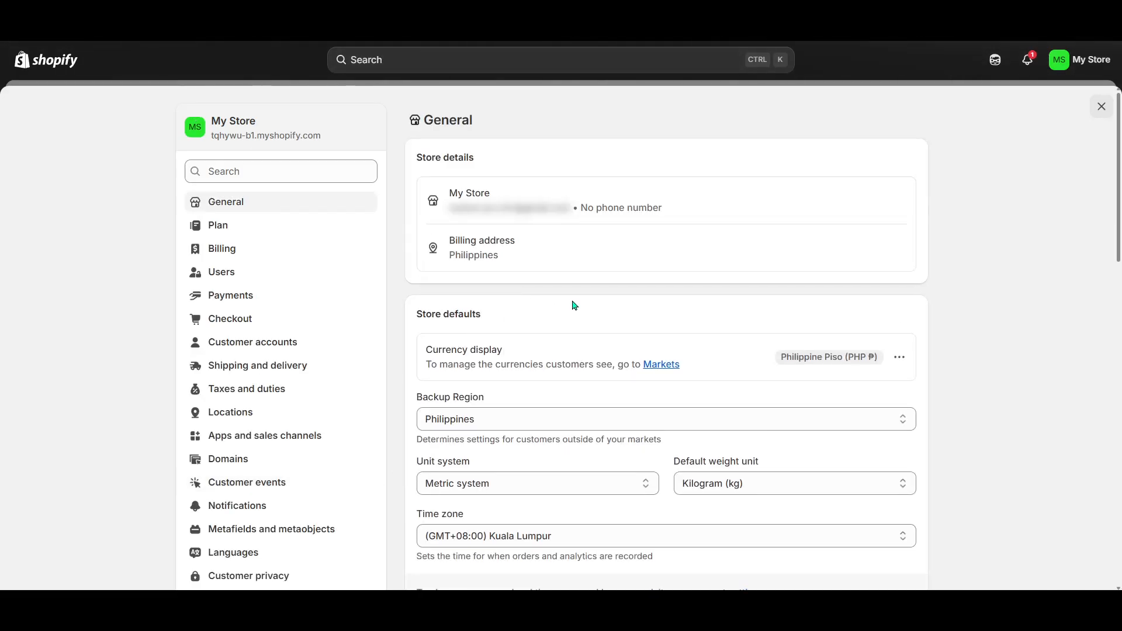
{"action": "mouse_move", "coordinate": [296, 206]}
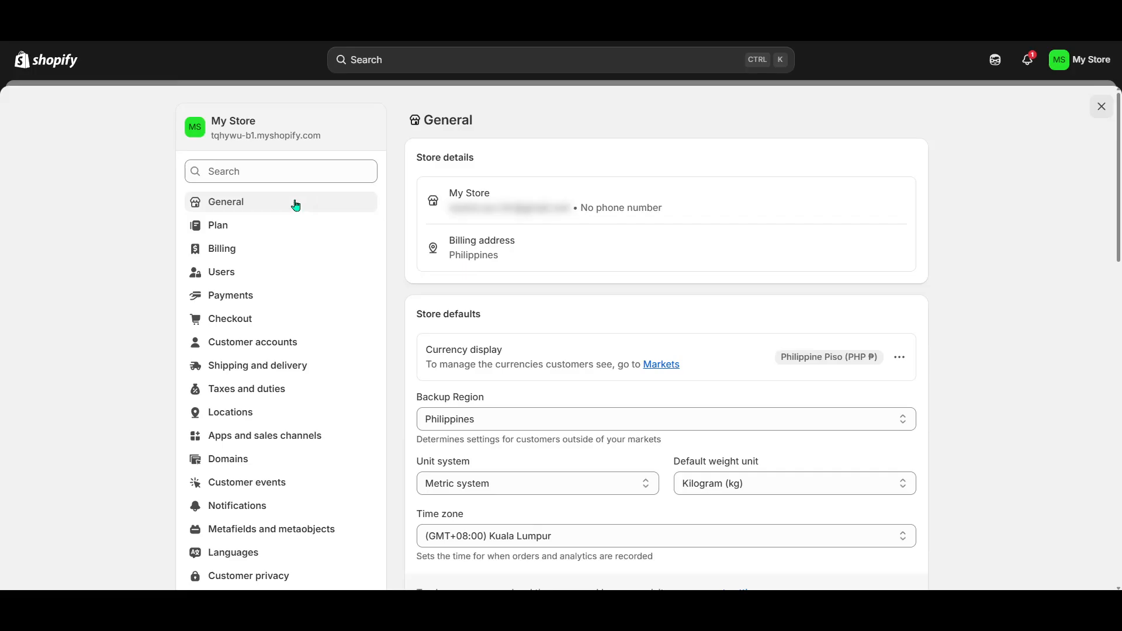
{"action": "mouse_move", "coordinate": [234, 533]}
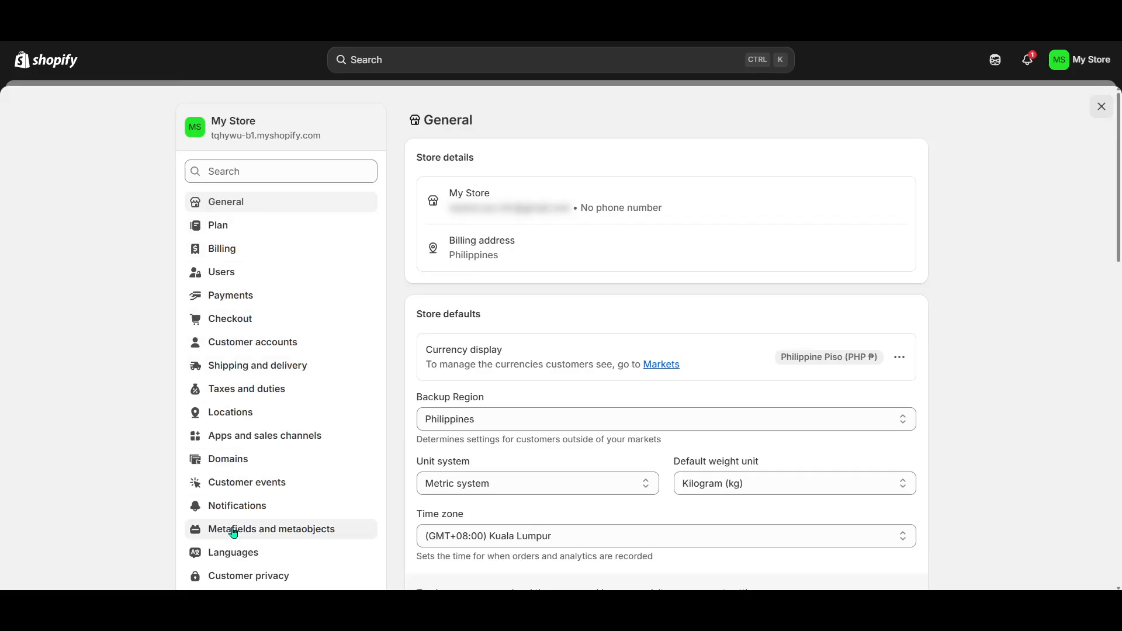
{"action": "mouse_move", "coordinate": [256, 416]}
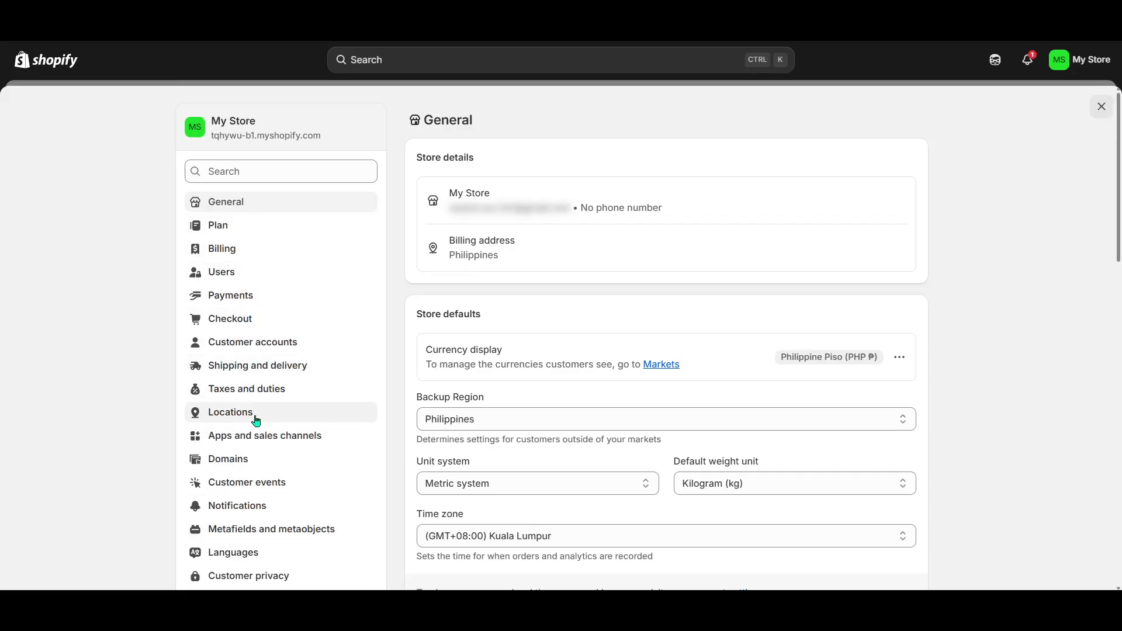
{"action": "mouse_move", "coordinate": [264, 435]}
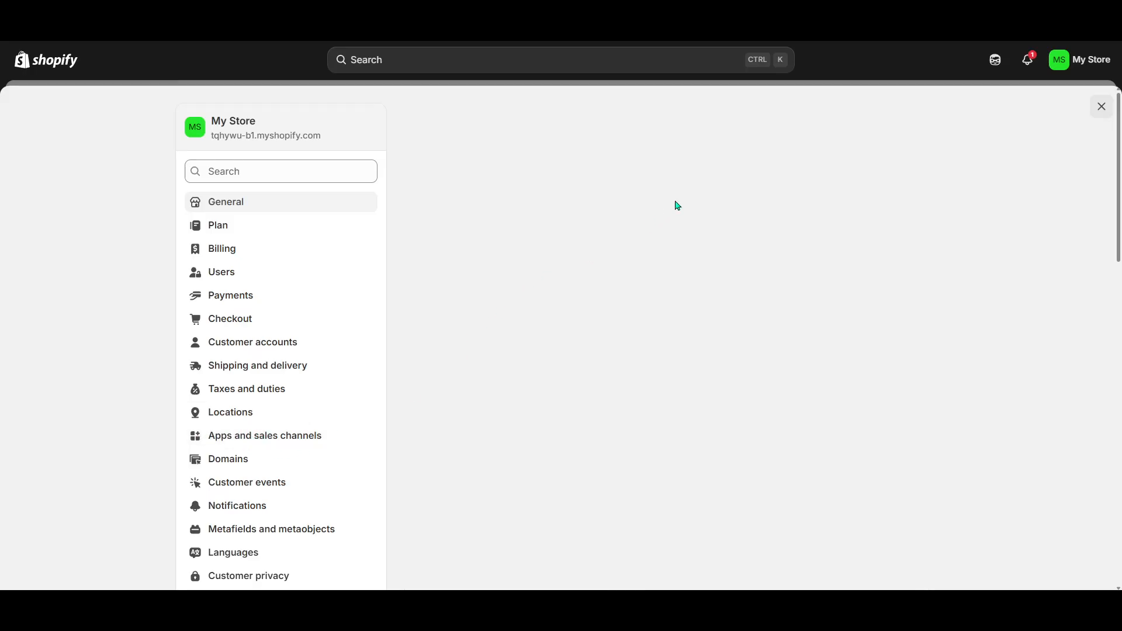
Step: Show the Apps and sales channels settings listing Online Store and Point of Sale
{"action": "left_click", "coordinate": [265, 435]}
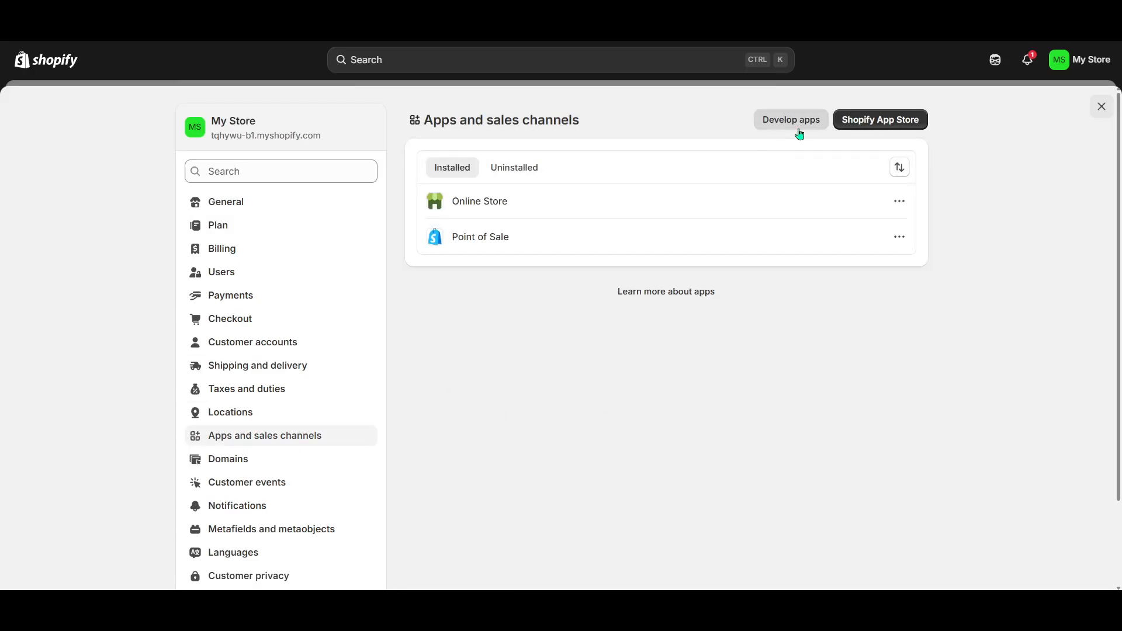
{"action": "mouse_move", "coordinate": [676, 323]}
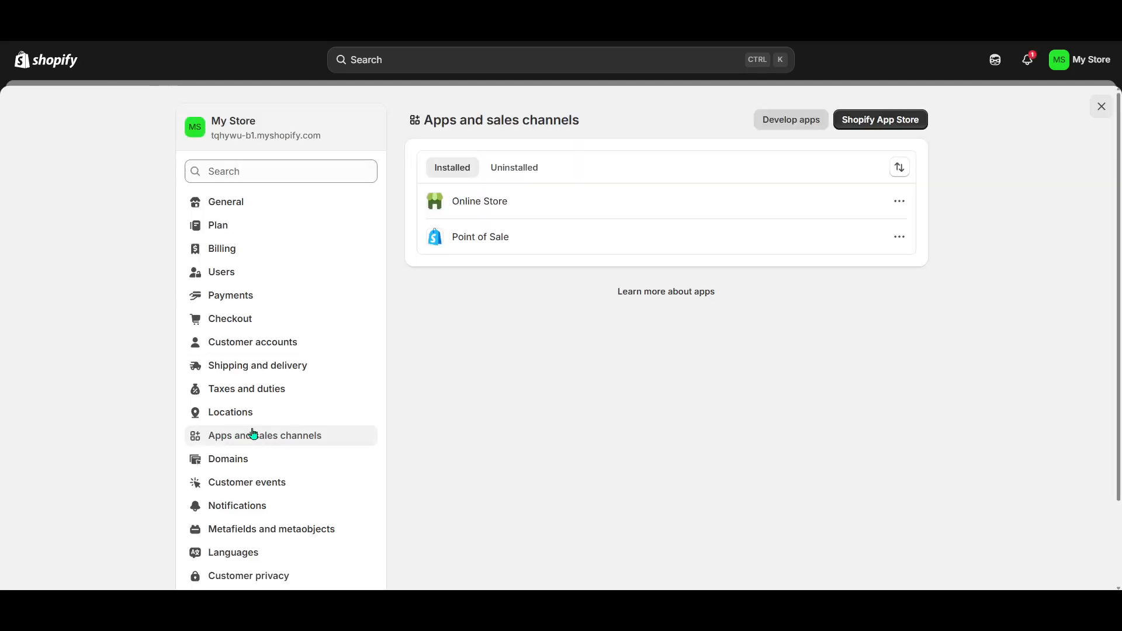
{"action": "mouse_move", "coordinate": [562, 234]}
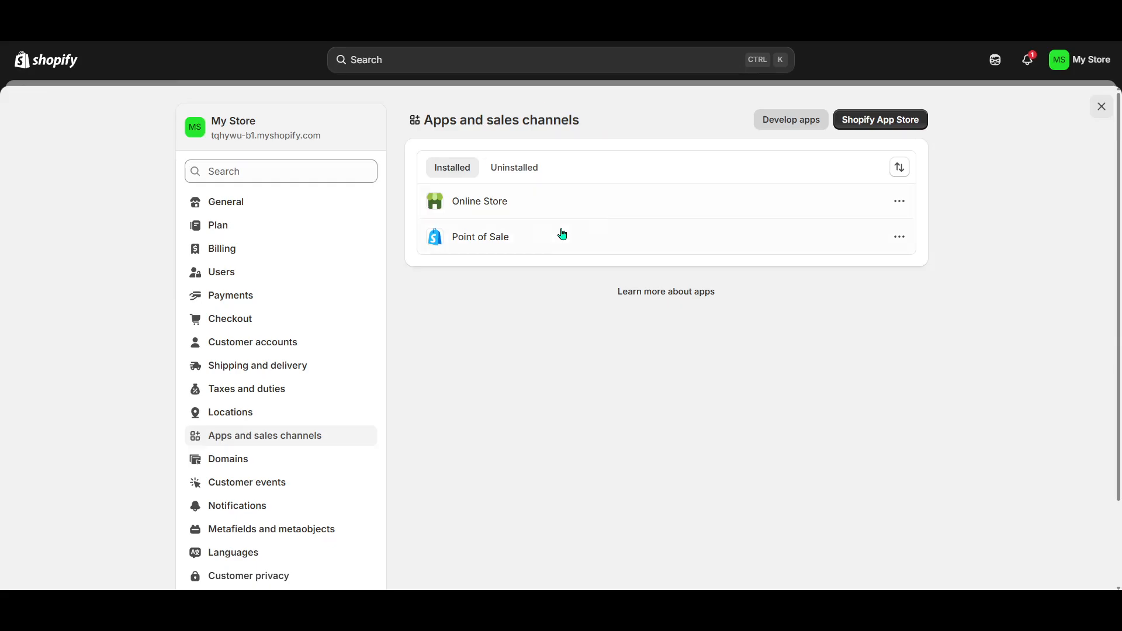
{"action": "mouse_move", "coordinate": [779, 202]}
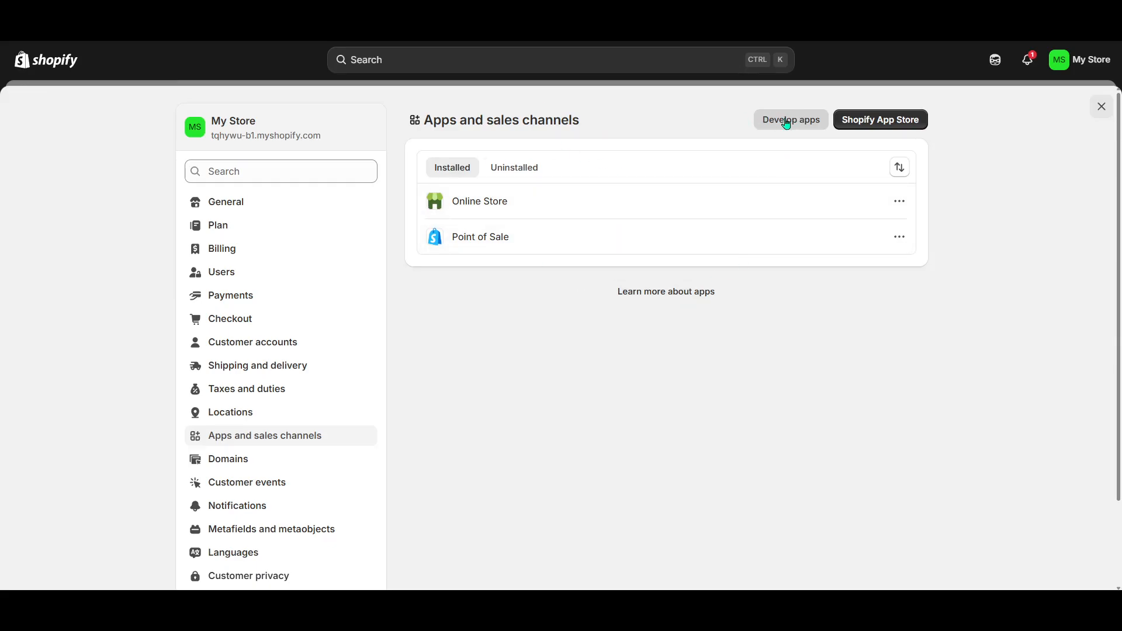
Step: Visit the custom app development page, then return to settings and focus the search box
{"action": "left_click", "coordinate": [789, 120]}
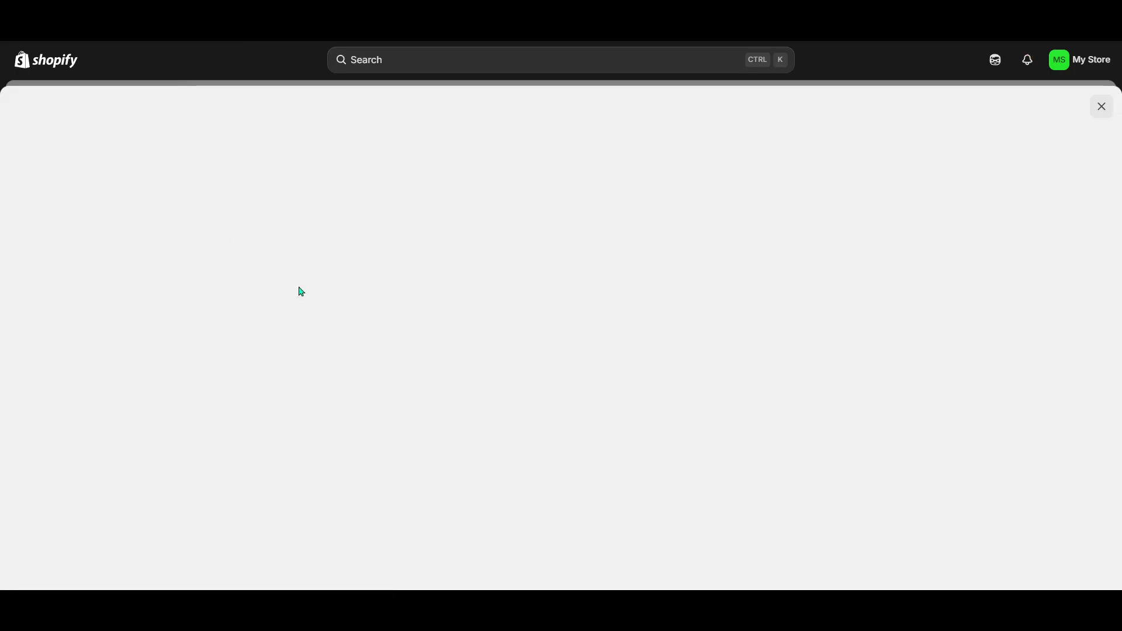
{"action": "mouse_move", "coordinate": [509, 238]}
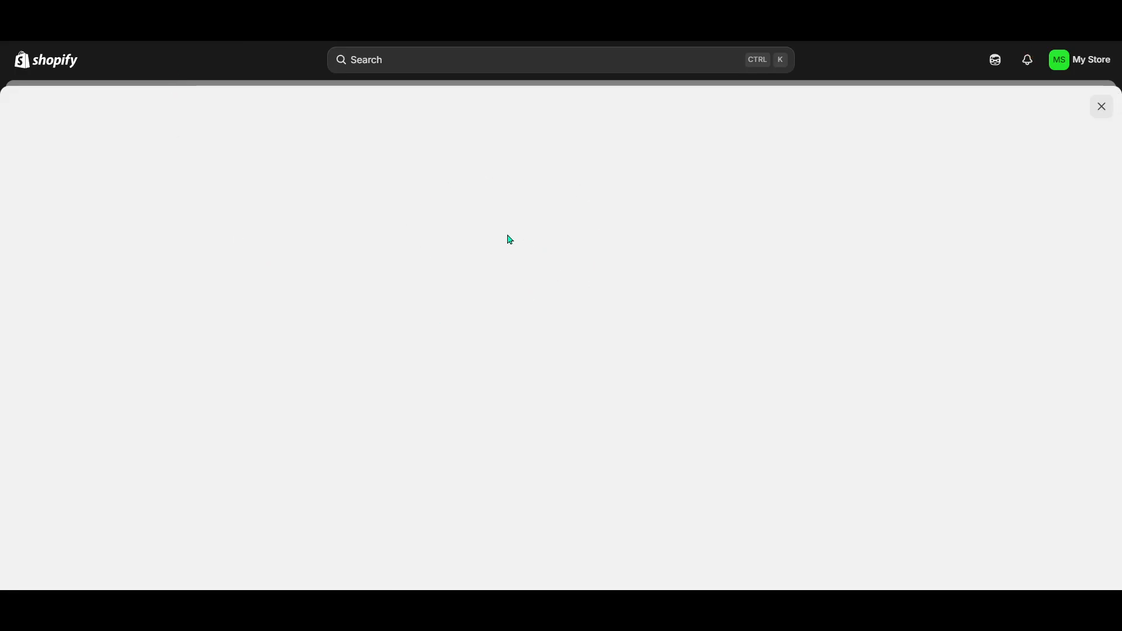
{"action": "mouse_move", "coordinate": [317, 123]}
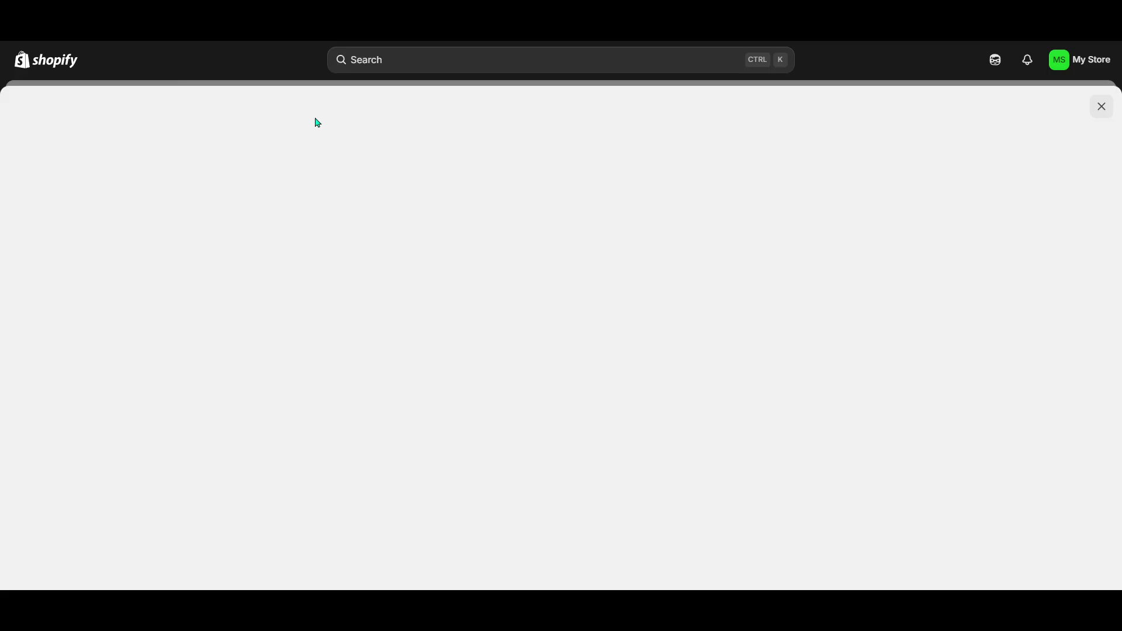
{"action": "mouse_move", "coordinate": [291, 151]}
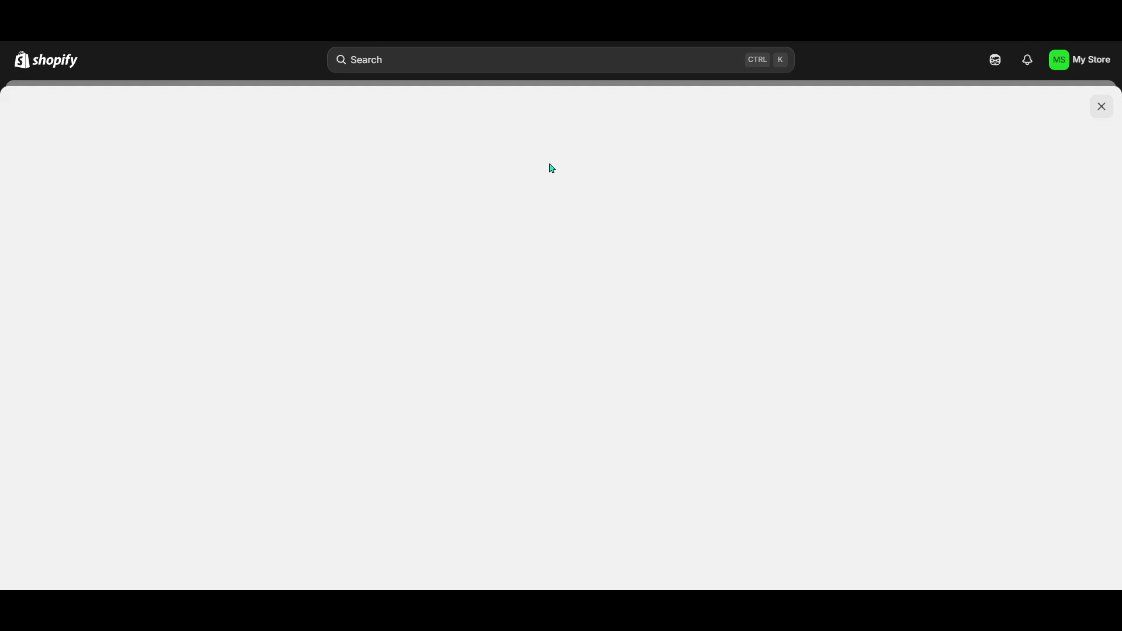
{"action": "mouse_move", "coordinate": [443, 196]}
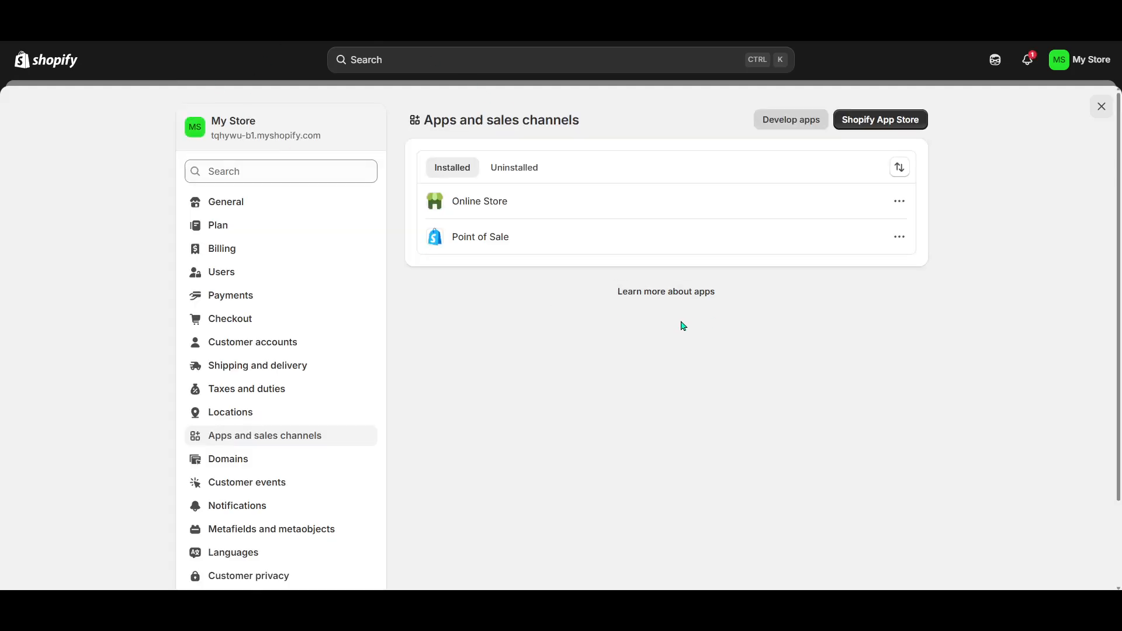
{"action": "mouse_move", "coordinate": [683, 349]}
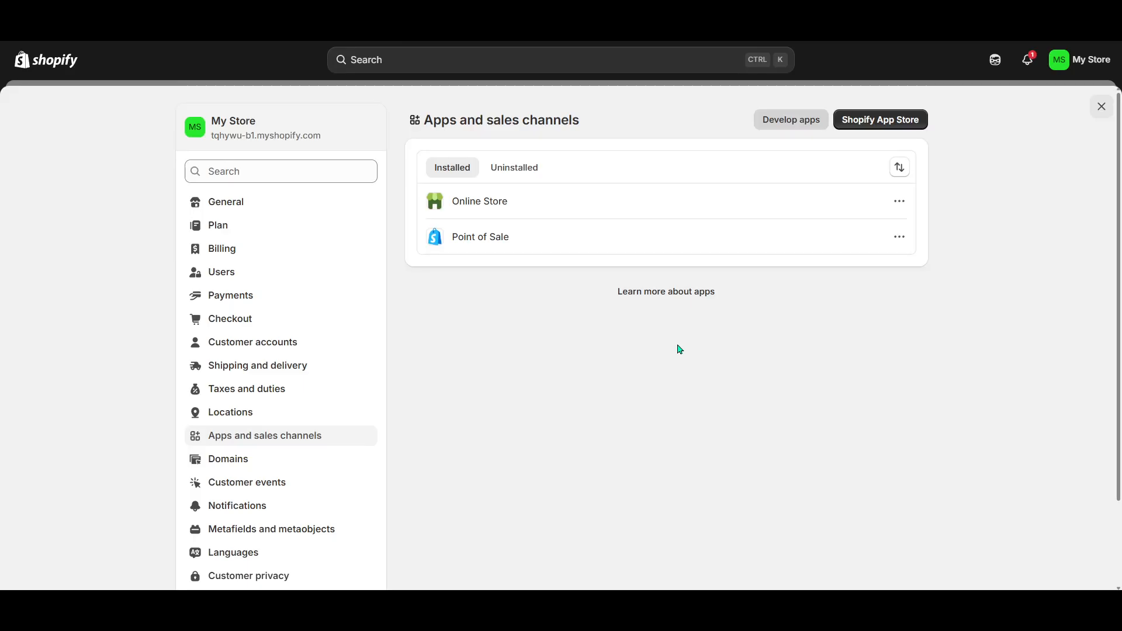
{"action": "left_click", "coordinate": [280, 171]}
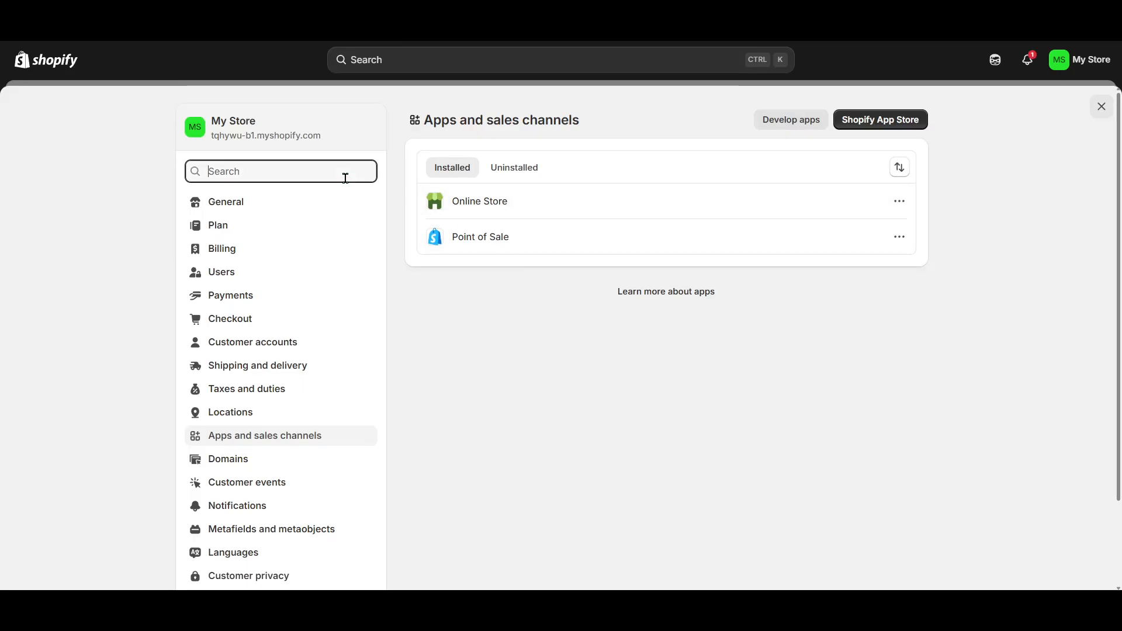
Step: Search the settings for 'api' to list Customer events, SCIM integration and App development
{"action": "type", "text": "api"}
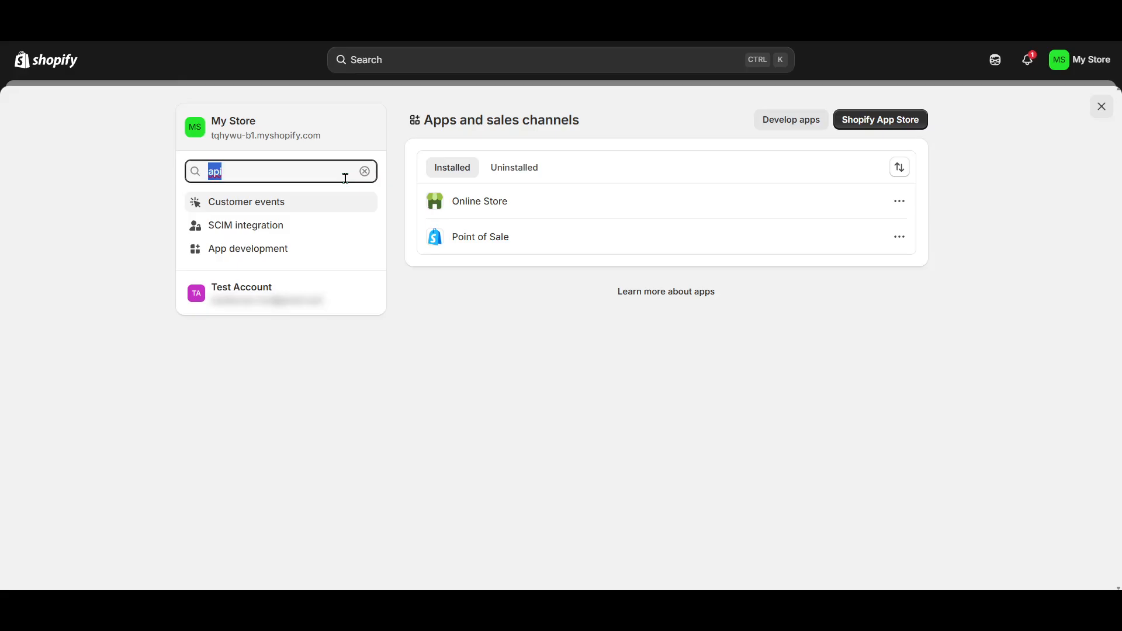
{"action": "mouse_move", "coordinate": [281, 248]}
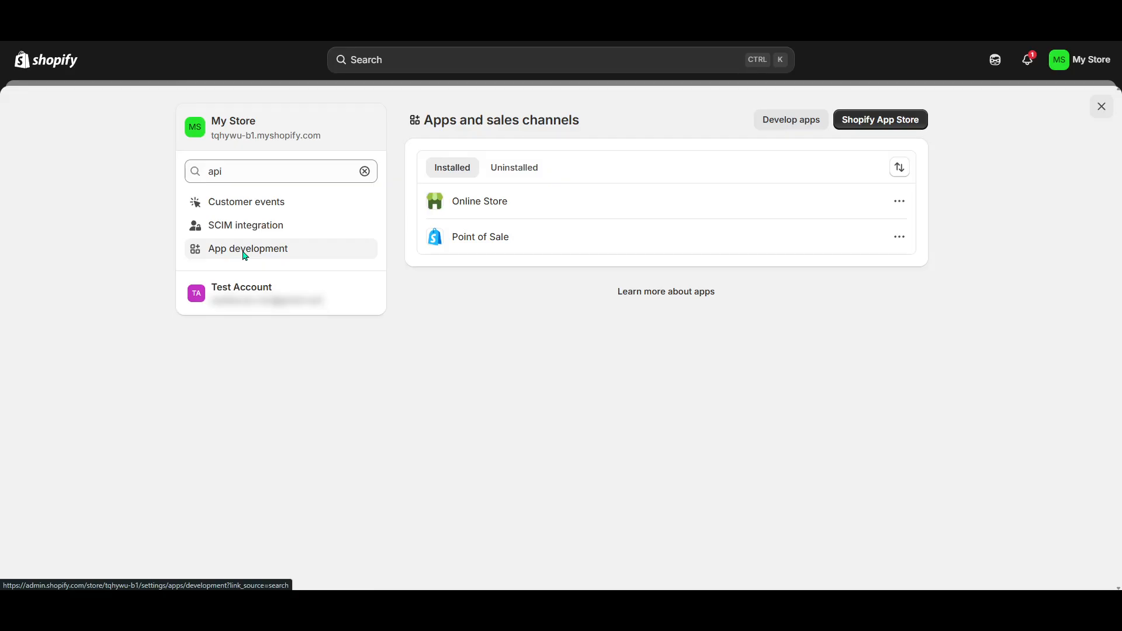
{"action": "mouse_move", "coordinate": [224, 260]}
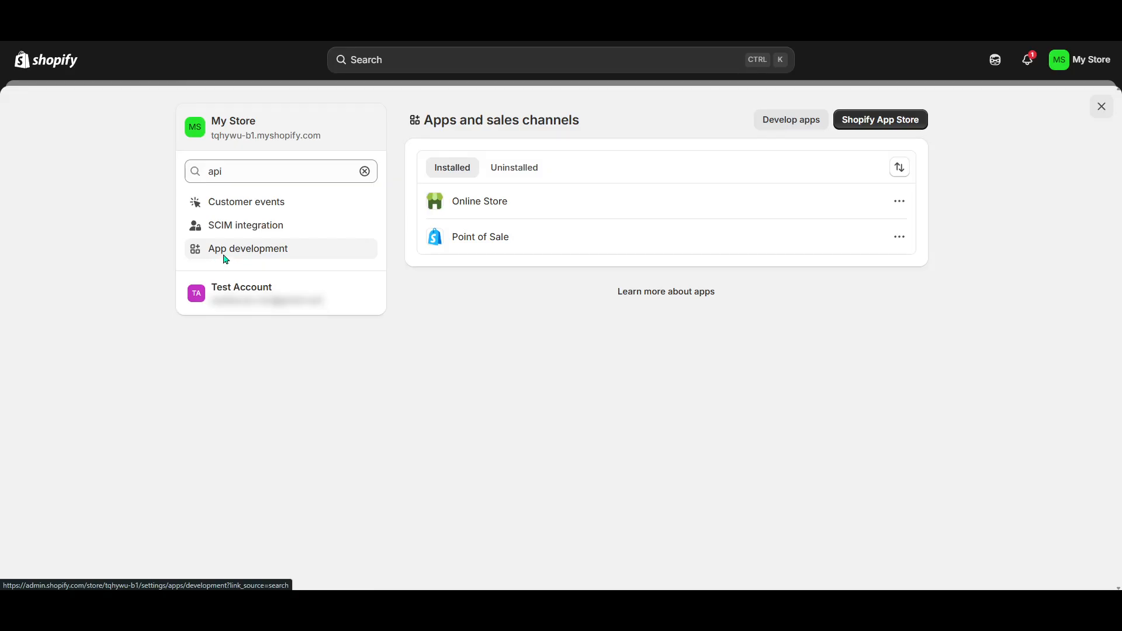
{"action": "mouse_move", "coordinate": [280, 250]}
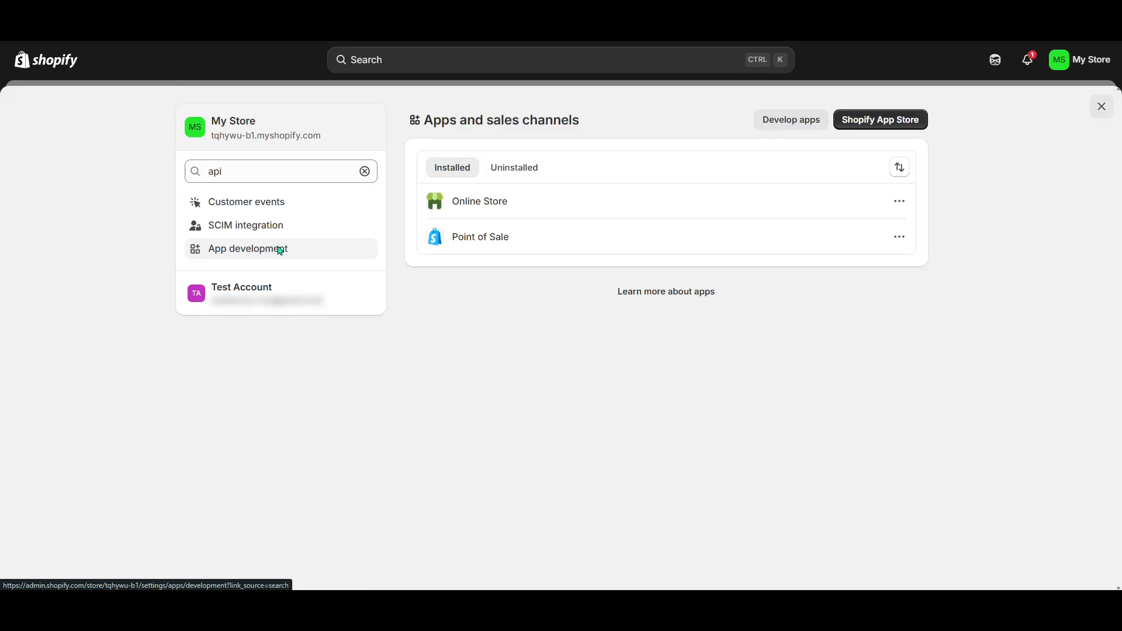
{"action": "mouse_move", "coordinate": [269, 308]}
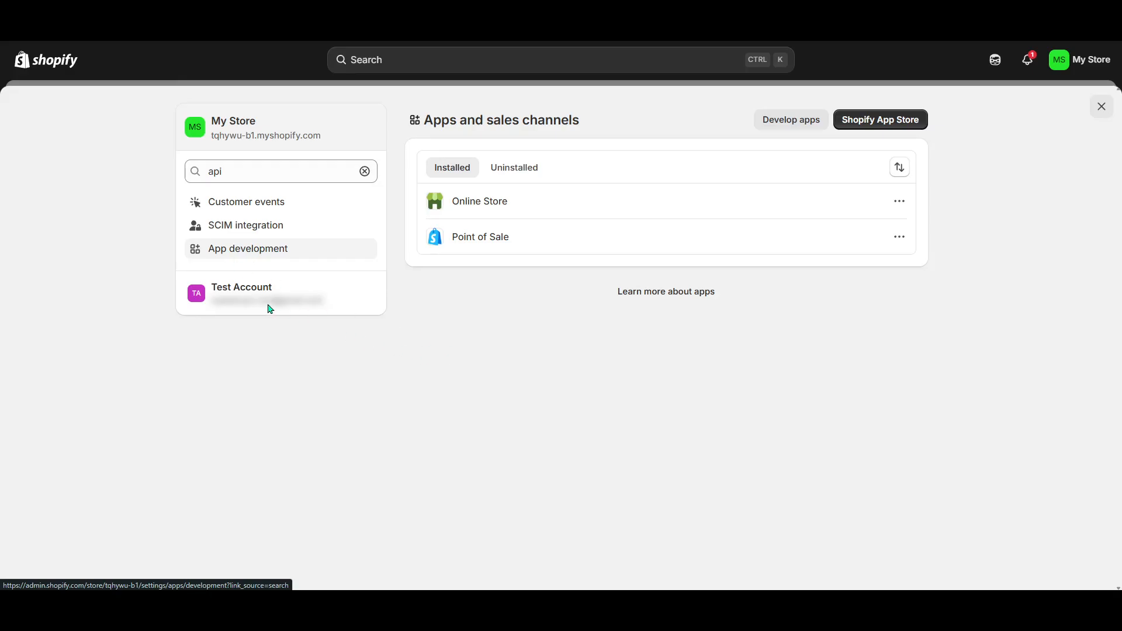
{"action": "mouse_move", "coordinate": [572, 405]}
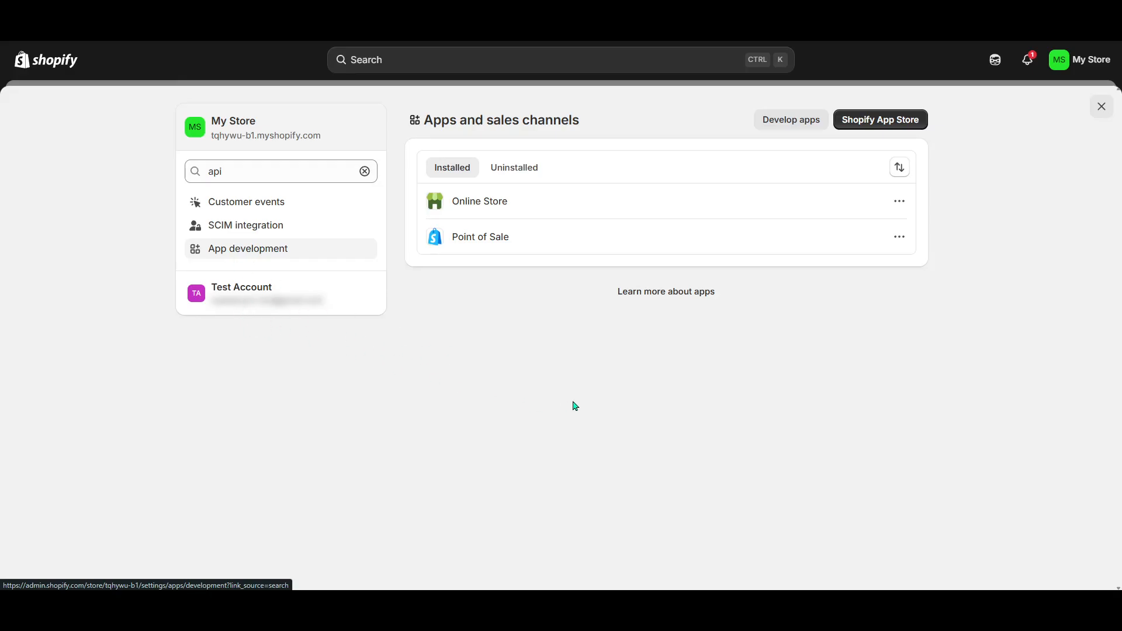
{"action": "mouse_move", "coordinate": [257, 250]}
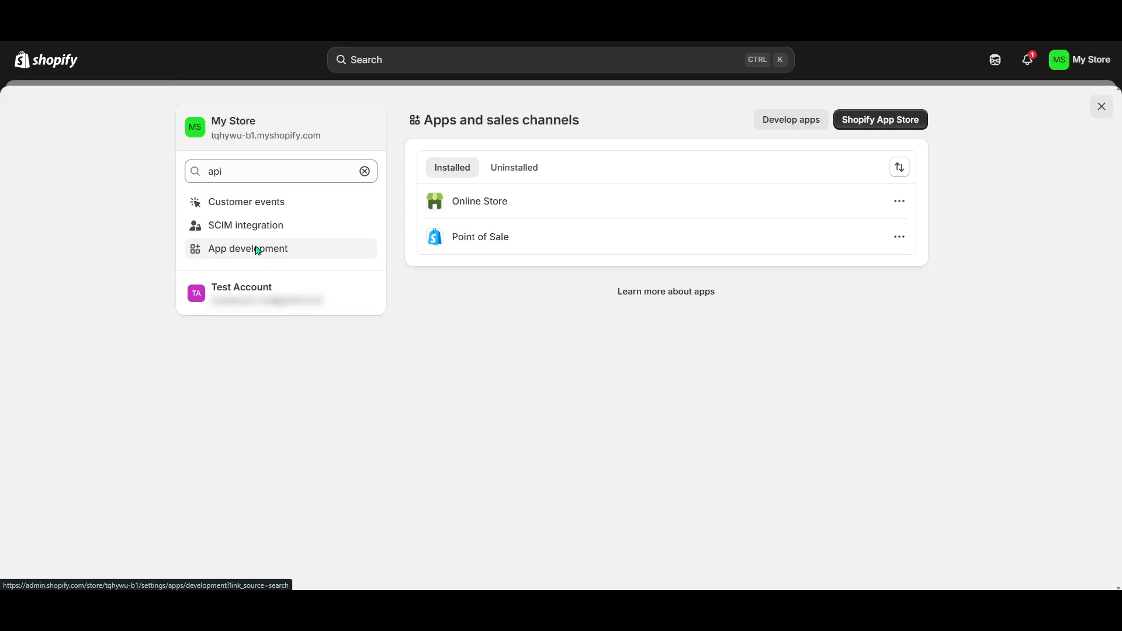
{"action": "mouse_move", "coordinate": [618, 332]}
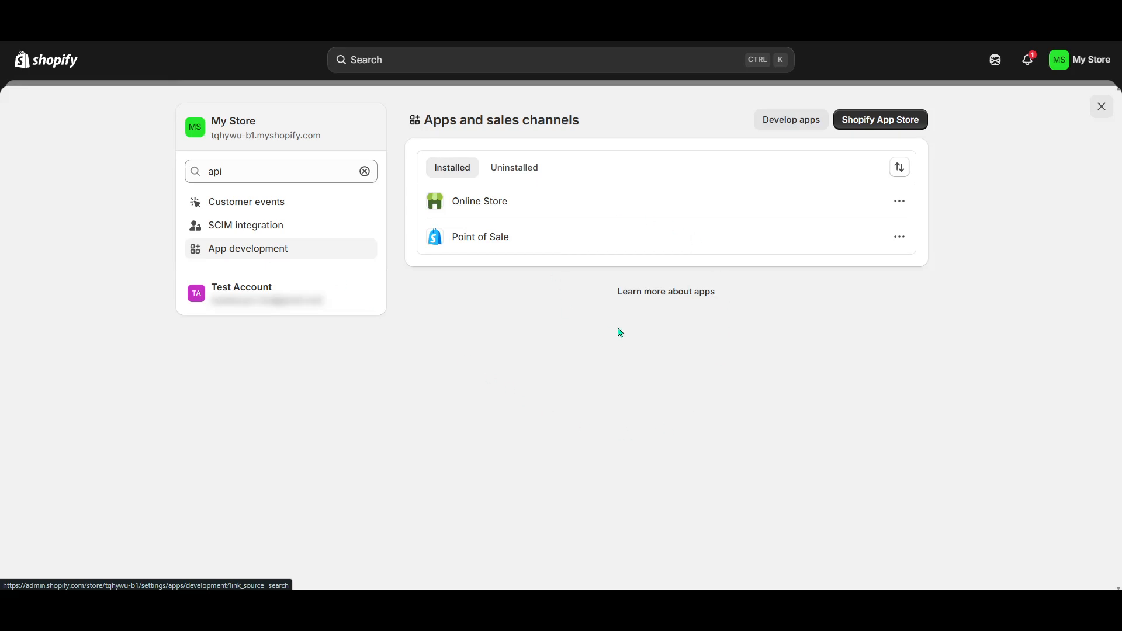
{"action": "mouse_move", "coordinate": [569, 384]}
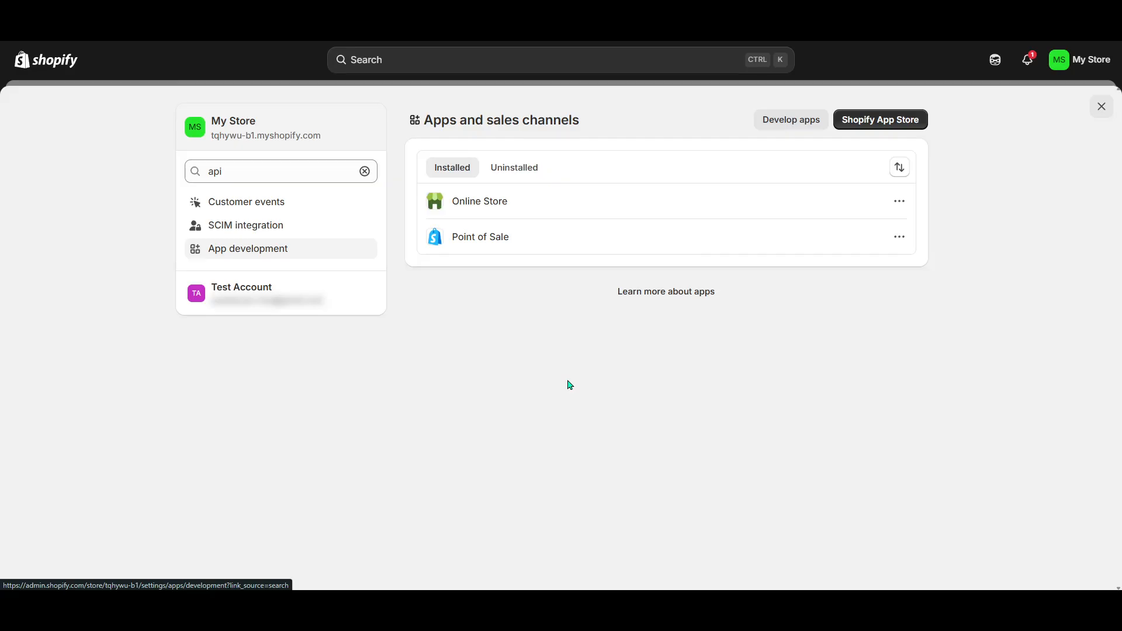
{"action": "mouse_move", "coordinate": [565, 380]}
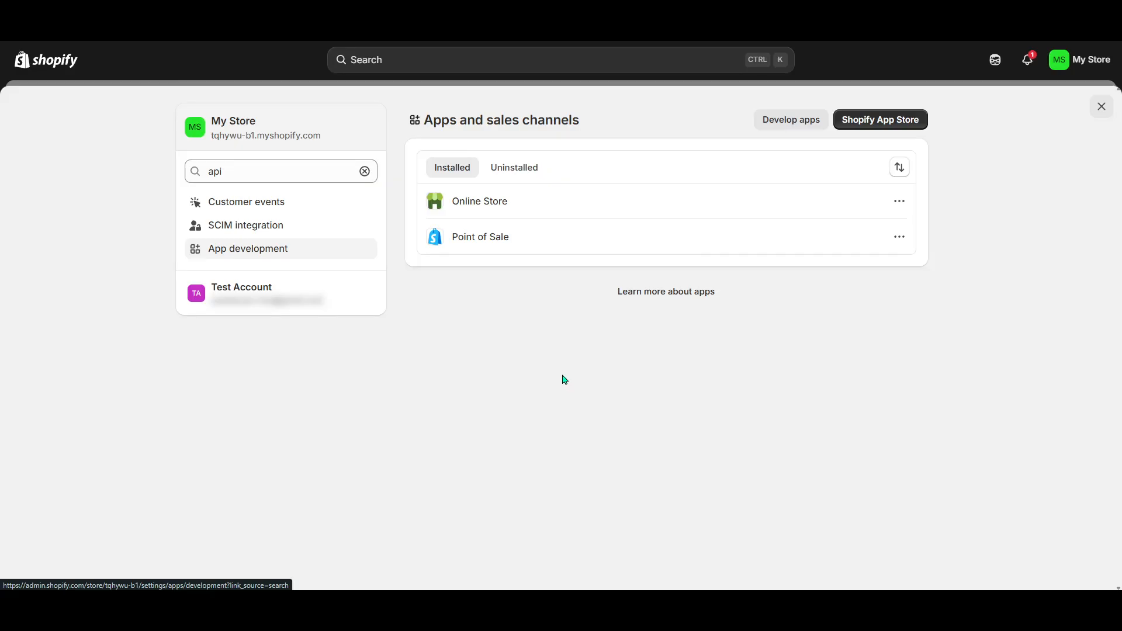
{"action": "mouse_move", "coordinate": [136, 71]}
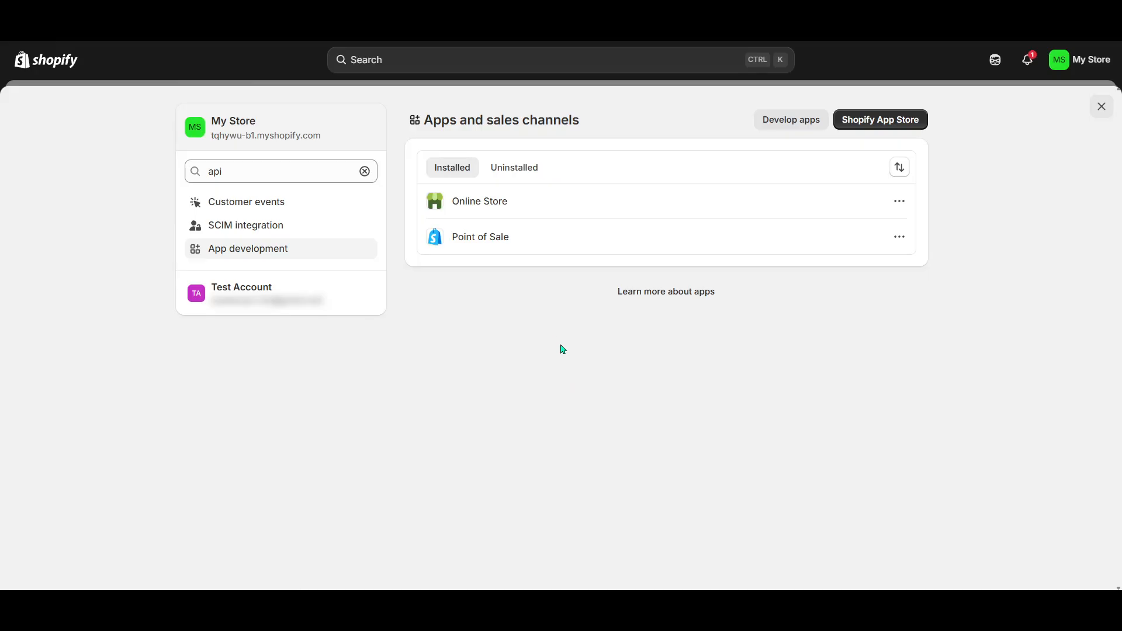
{"action": "mouse_move", "coordinate": [702, 384]}
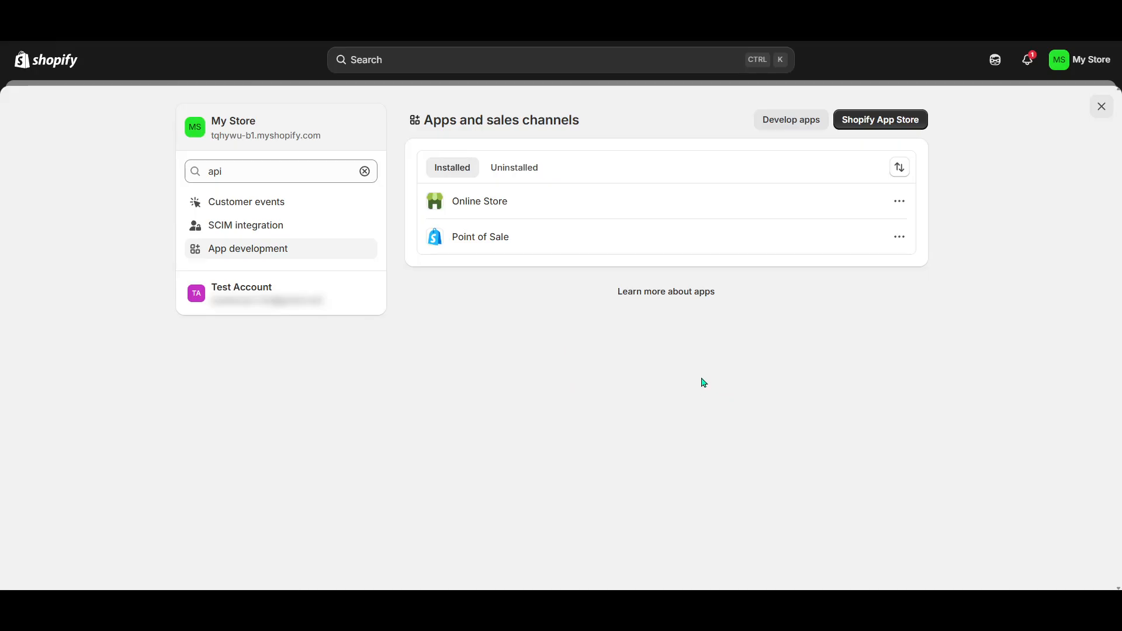
{"action": "mouse_move", "coordinate": [466, 53]}
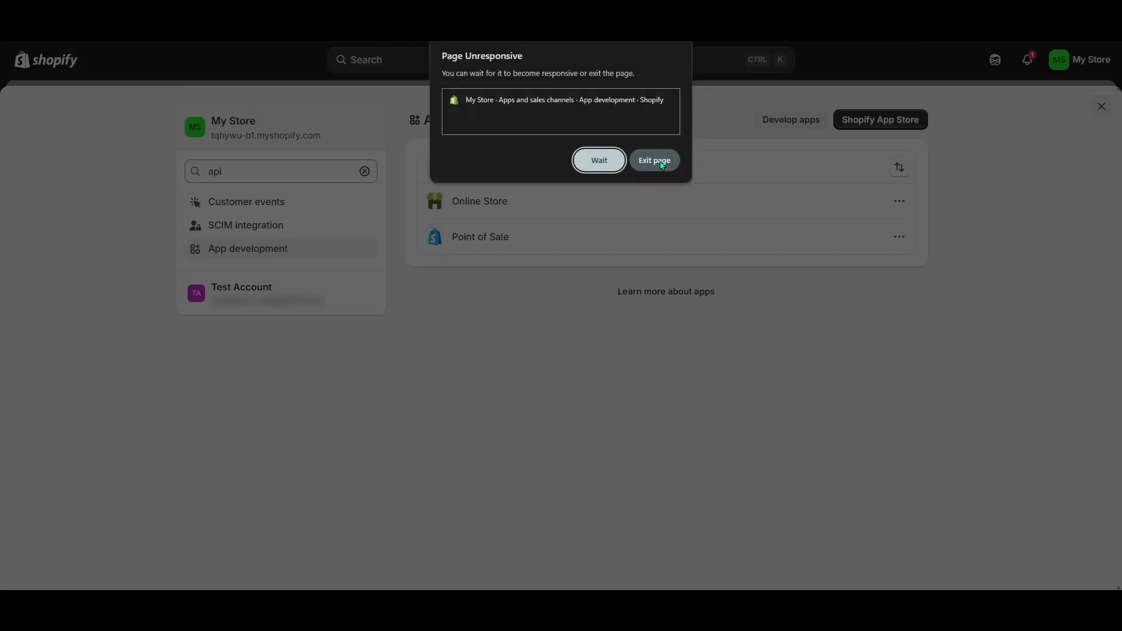
Step: Exit the unresponsive admin page and load shopify.com from the address bar
{"action": "left_click", "coordinate": [652, 160]}
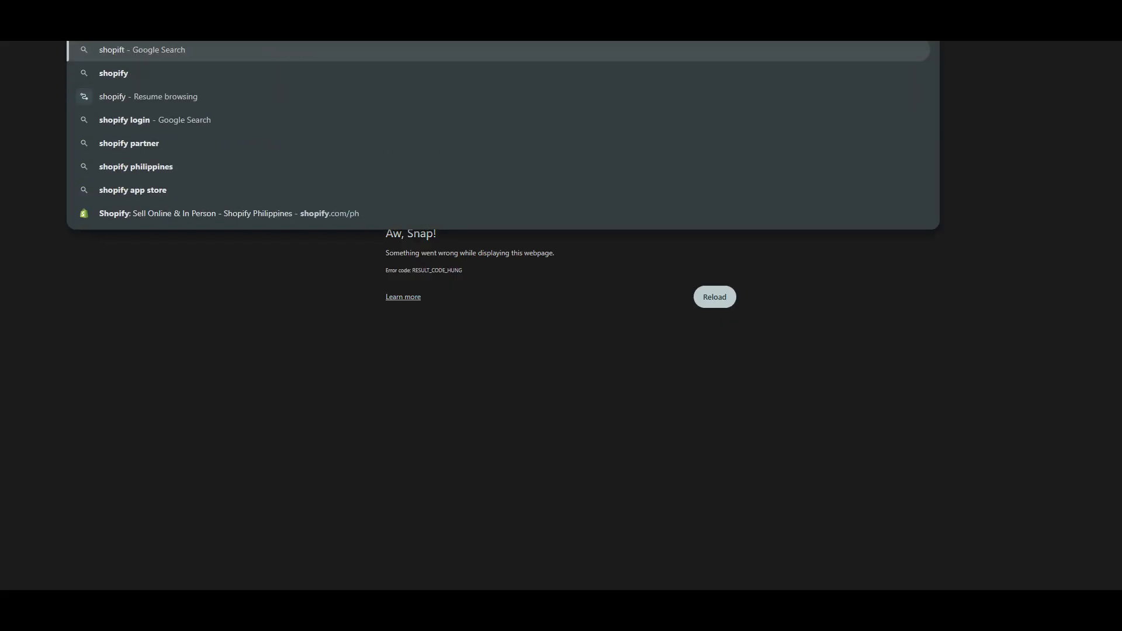
{"action": "type", "text": "shopifty.com"}
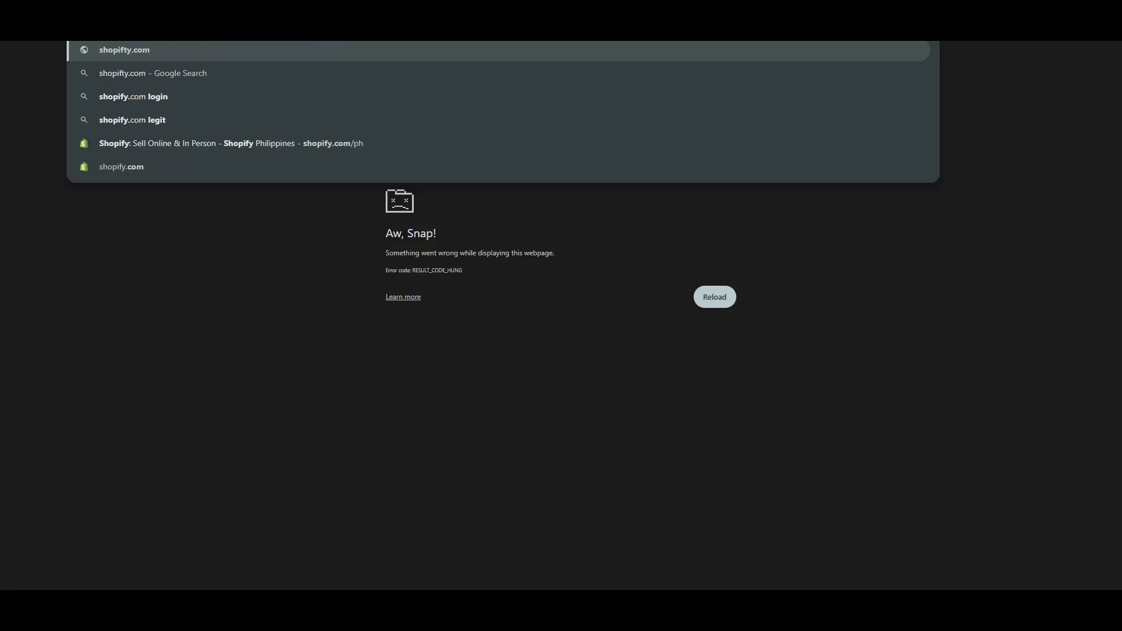
{"action": "left_click", "coordinate": [121, 167]}
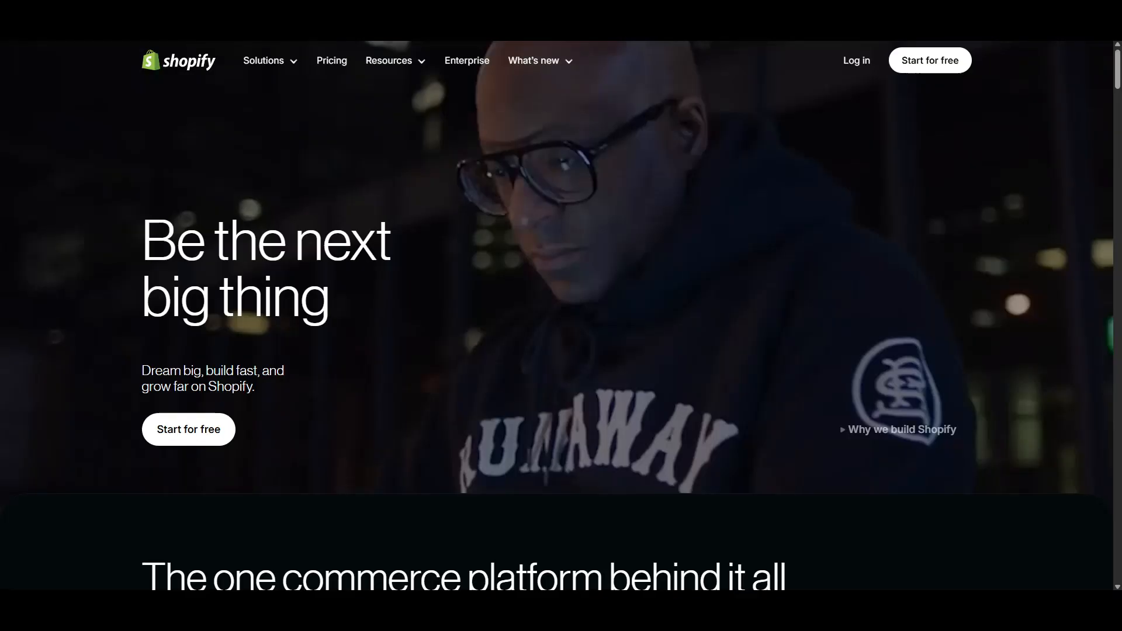